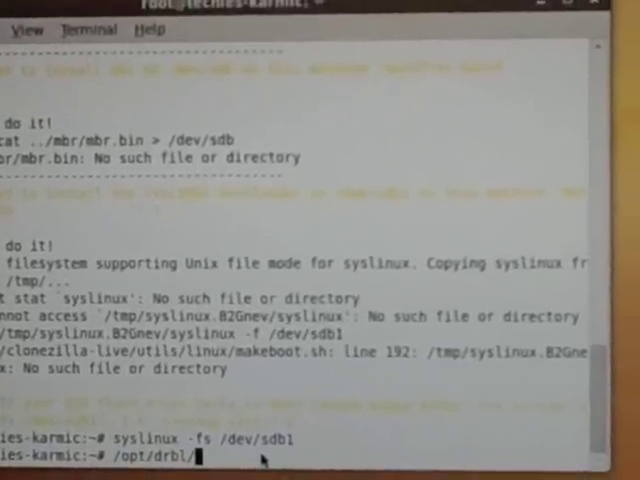
# Run the DRBL client-mode script /opt/drbl/sbin/dcs from the root prompt.
pyautogui.write('sbin/dc')
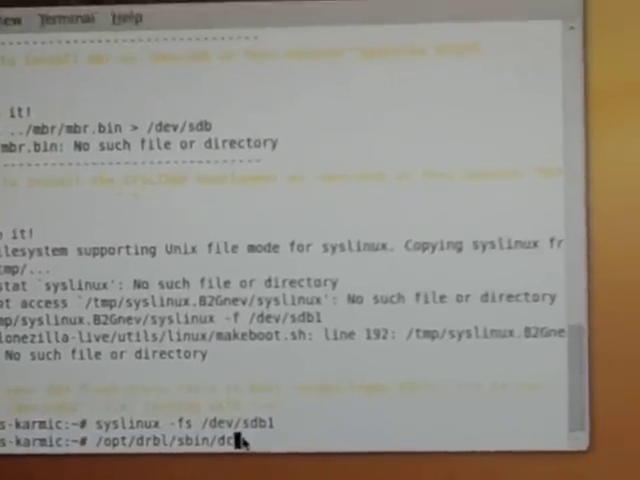
pyautogui.write('s')
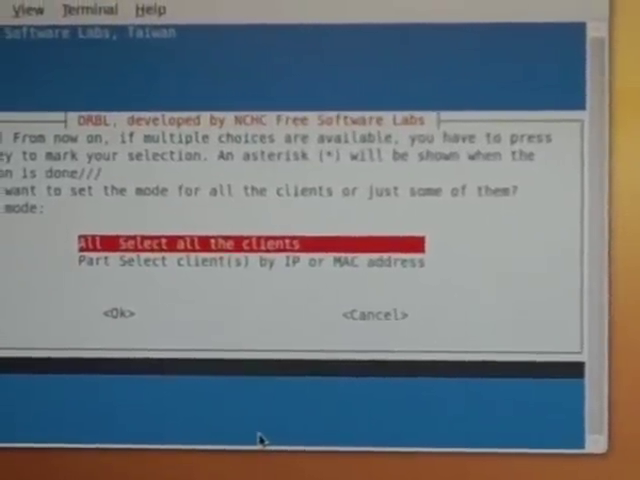
# Apply the mode change only to clients selected by IP address list.
pyautogui.press('Down')
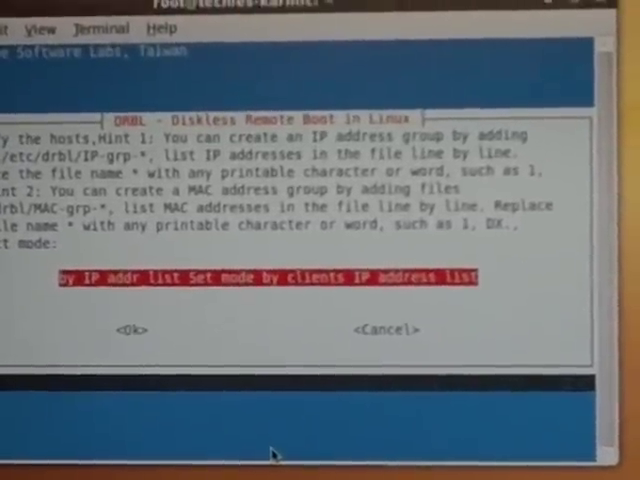
pyautogui.click(128, 329)
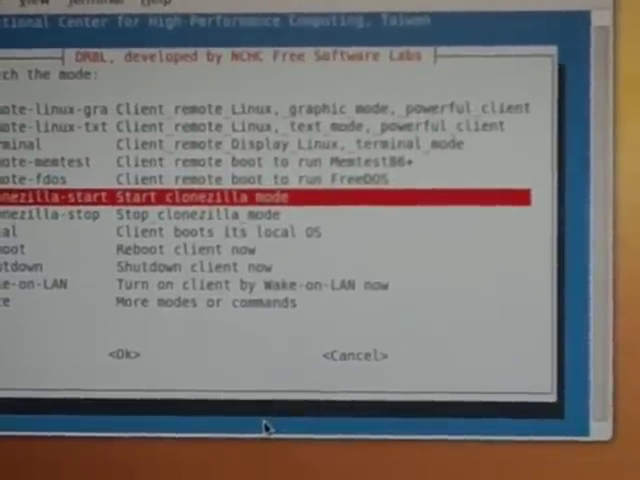
# Choose clonezilla-start mode for the client, entering save-disk mode.
pyautogui.click(119, 353)
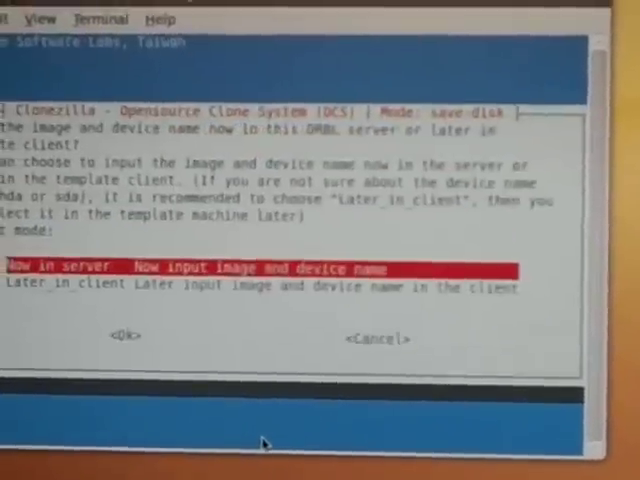
# Leave image and device naming to the client and set post-clone action to '-p choose'.
pyautogui.press('Down')
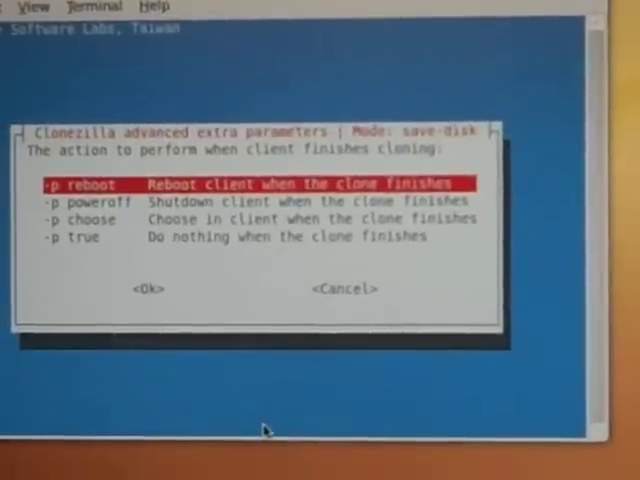
pyautogui.press('Down')
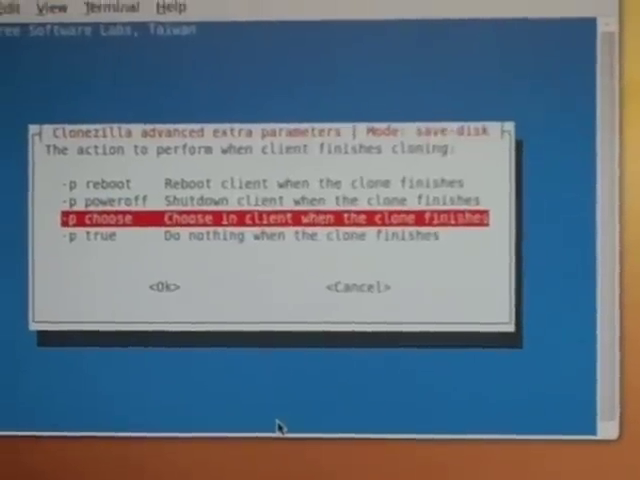
pyautogui.click(162, 286)
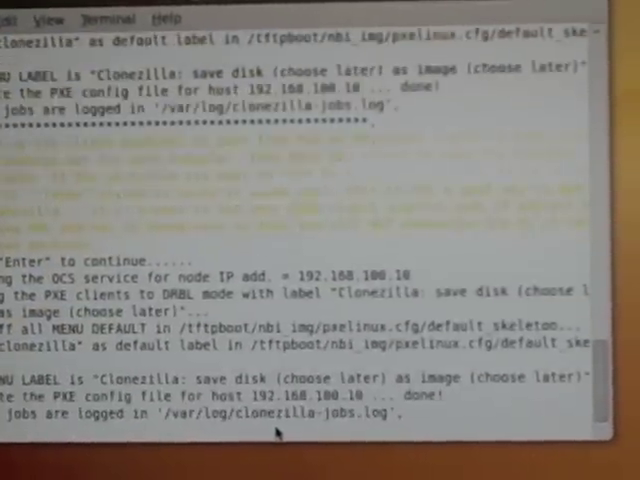
# Dismiss the setup summary so the client PXE-boots into the DRBL menu.
pyautogui.press('Return')
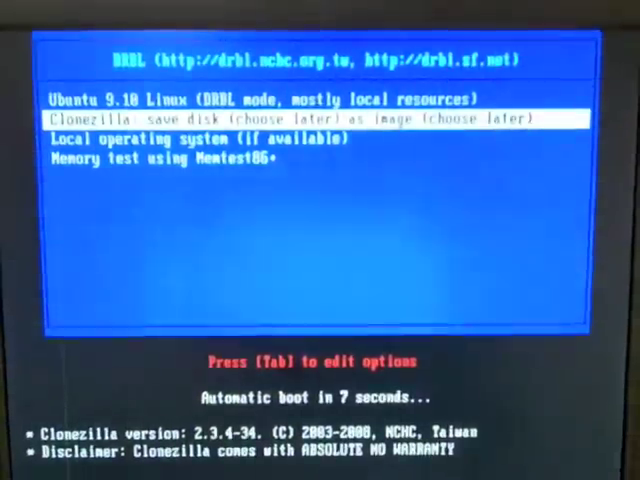
# Highlight 'Clonezilla: save disk (choose later)' in the client's PXE boot menu.
pyautogui.press('Up')
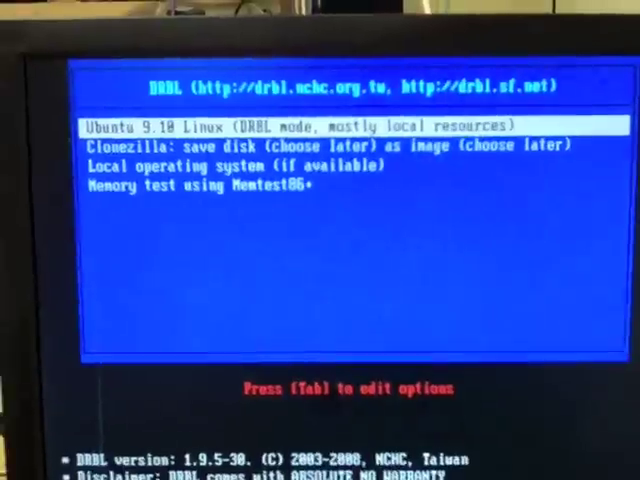
pyautogui.press('Down')
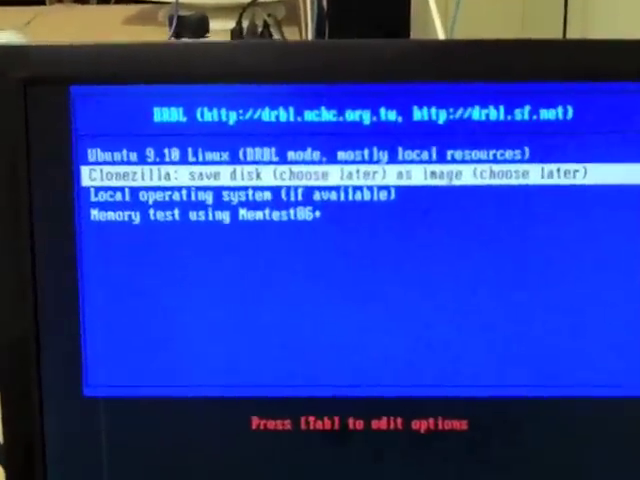